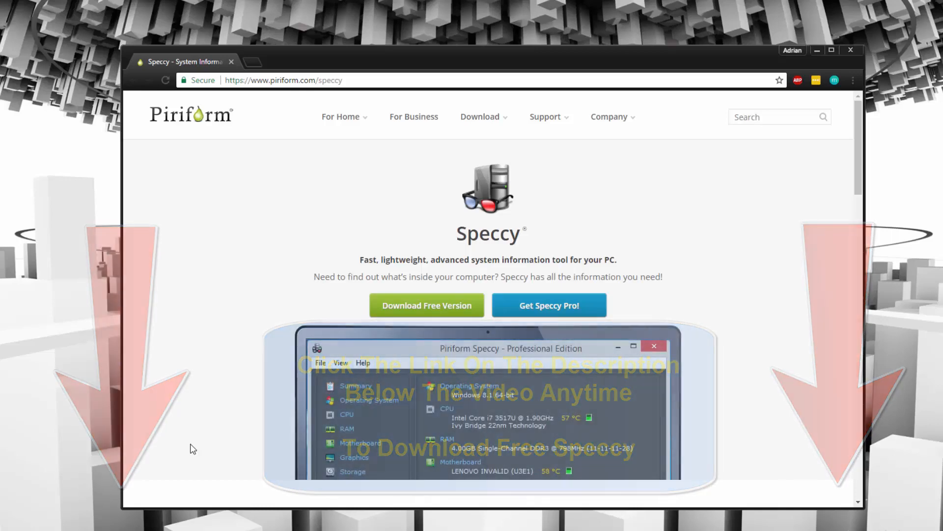
Open the Operating System page with Windows security, update, Defender, .NET and PowerShell details.
{"action": "scroll", "scroll_direction": "down", "scroll_amount": 3}
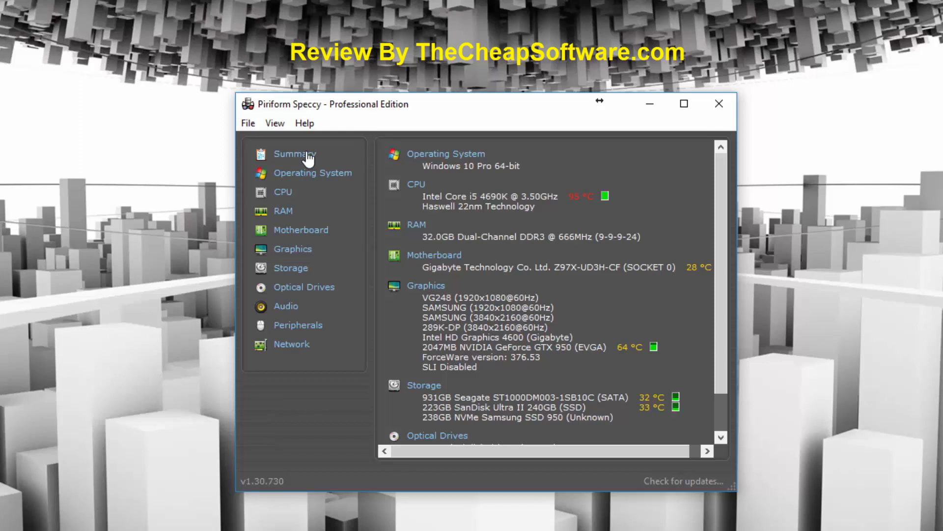
{"action": "scroll", "scroll_direction": "down", "scroll_amount": 3}
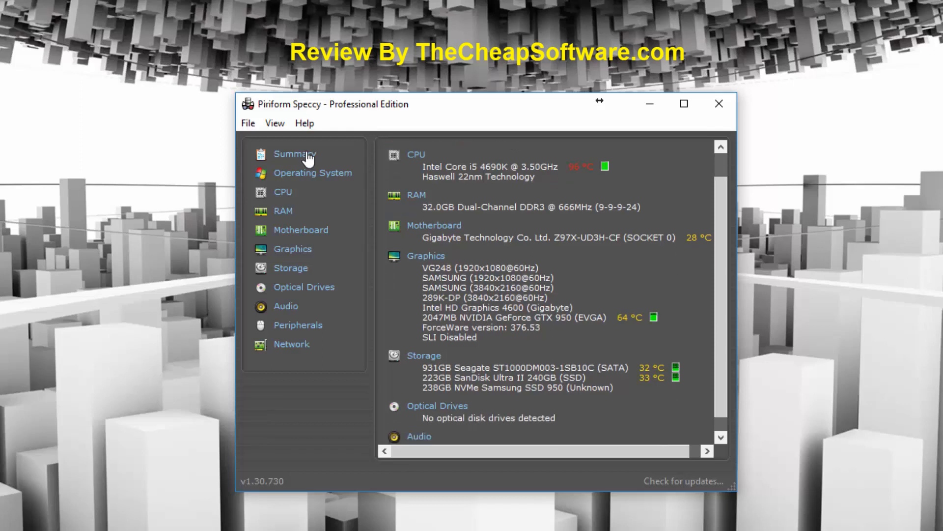
{"action": "scroll", "scroll_direction": "down", "scroll_amount": 3}
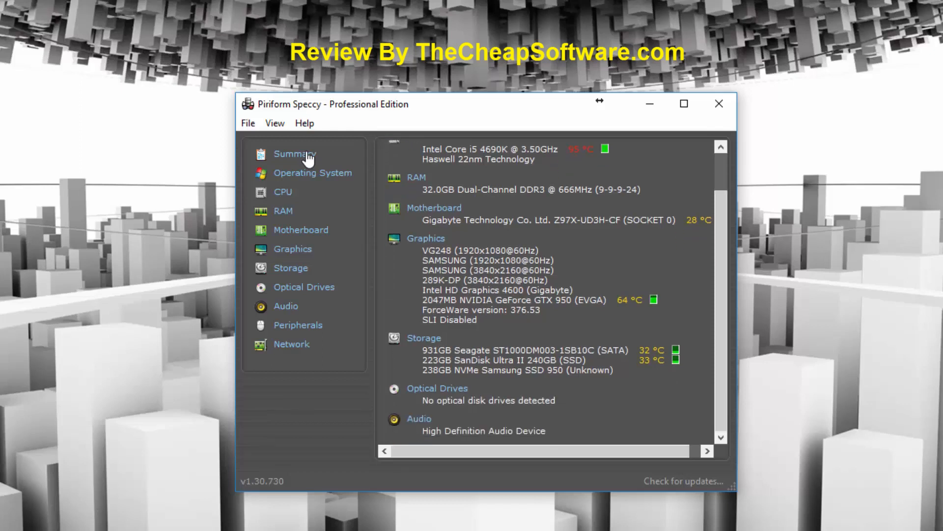
{"action": "scroll", "scroll_direction": "up", "scroll_amount": 3}
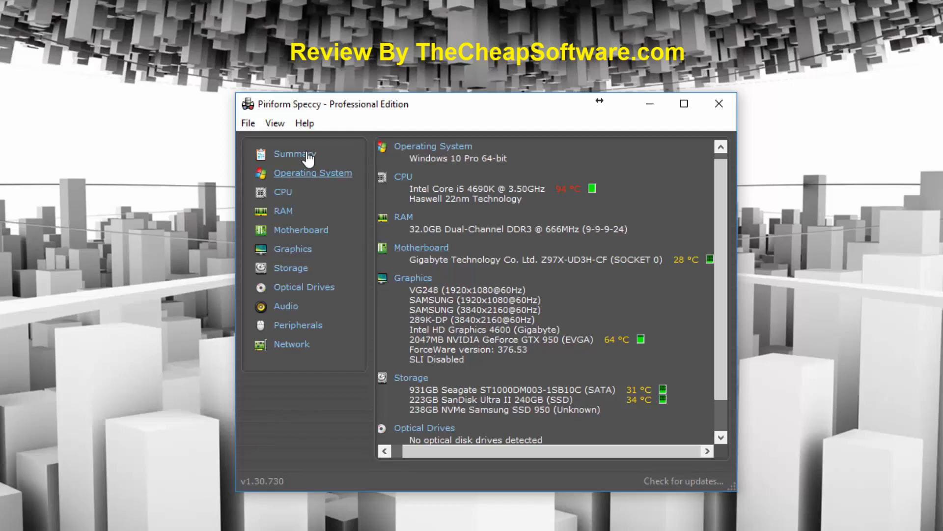
{"action": "left_click", "coordinate": [313, 173]}
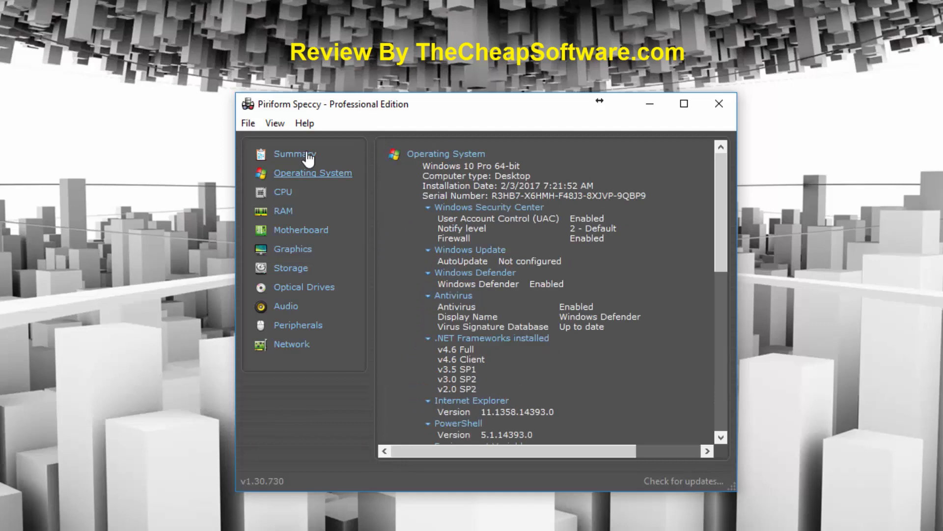
{"action": "mouse_move", "coordinate": [284, 192]}
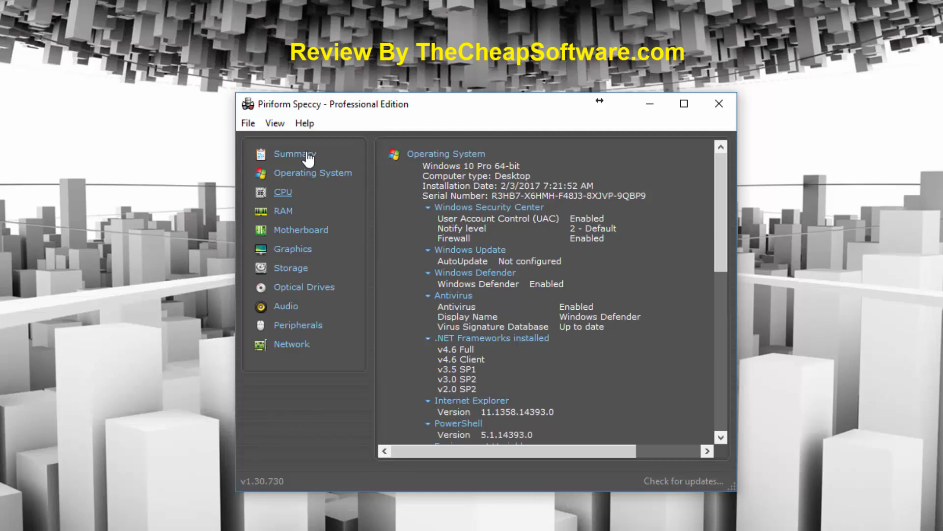
Review the Intel Core i5 4690K CPU page, browsing caches and the per-core Cores table.
{"action": "left_click", "coordinate": [283, 191]}
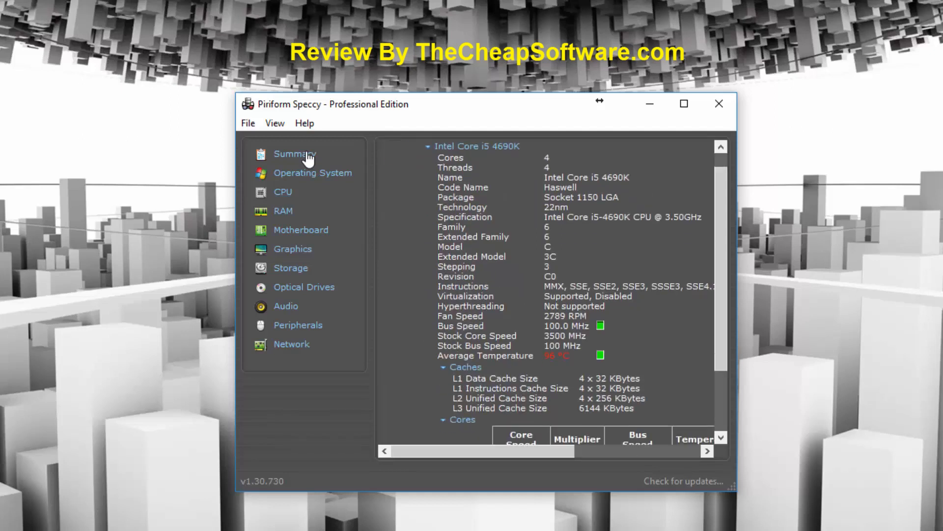
{"action": "scroll", "scroll_direction": "down", "scroll_amount": 3}
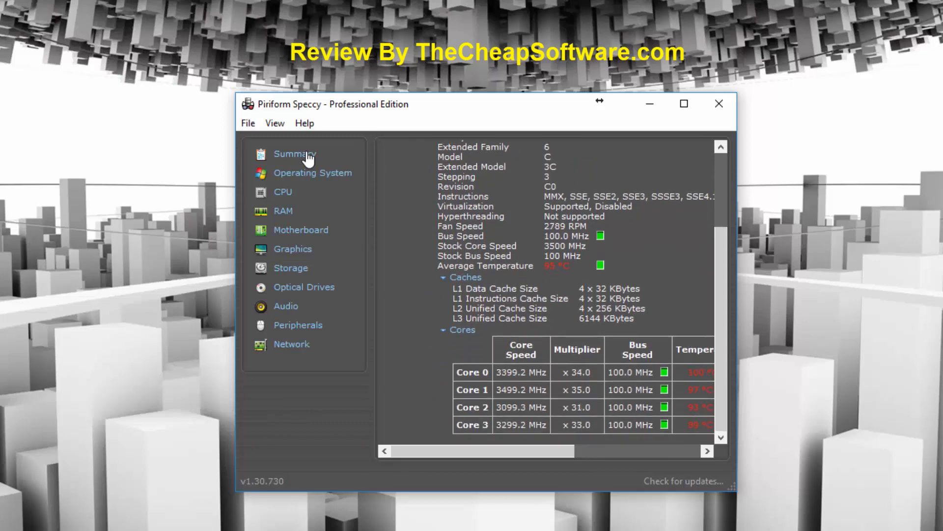
{"action": "scroll", "scroll_direction": "right", "scroll_amount": 3}
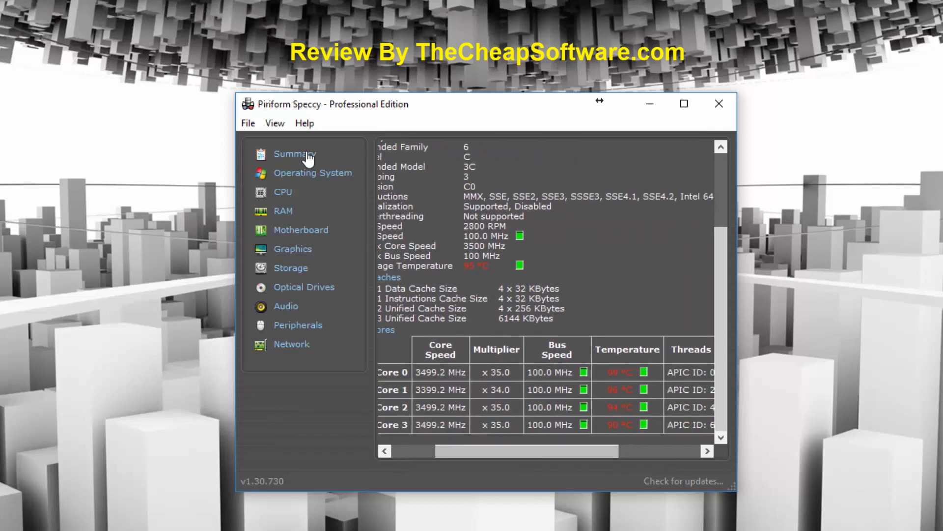
{"action": "scroll", "scroll_direction": "left", "scroll_amount": 3}
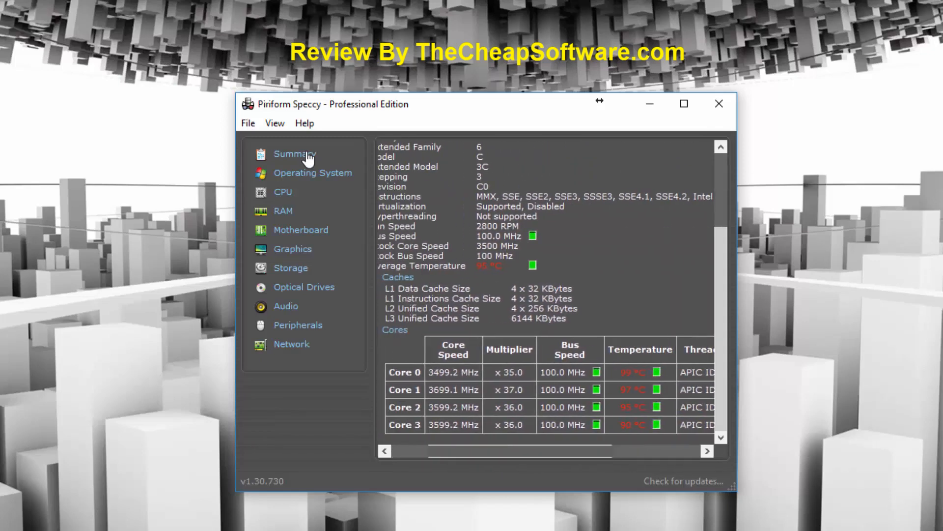
{"action": "scroll", "scroll_direction": "up", "scroll_amount": 3}
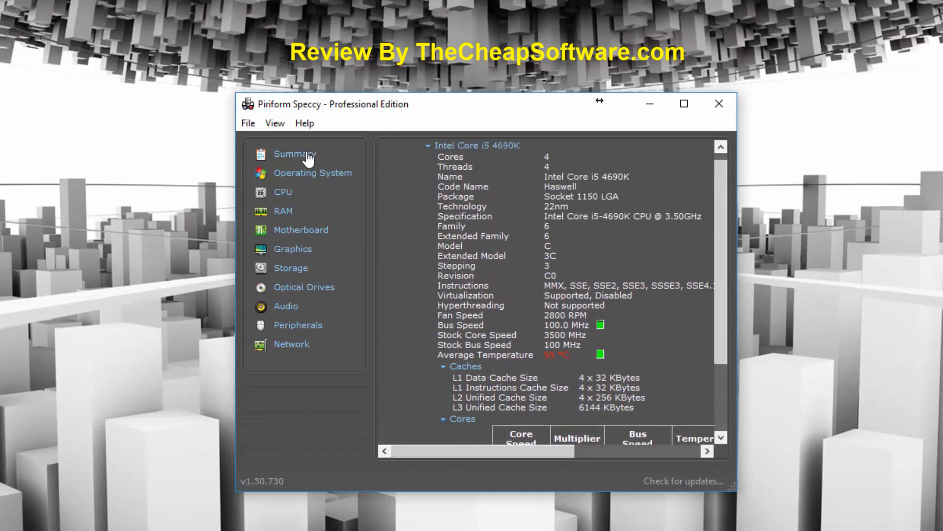
{"action": "left_click", "coordinate": [283, 192]}
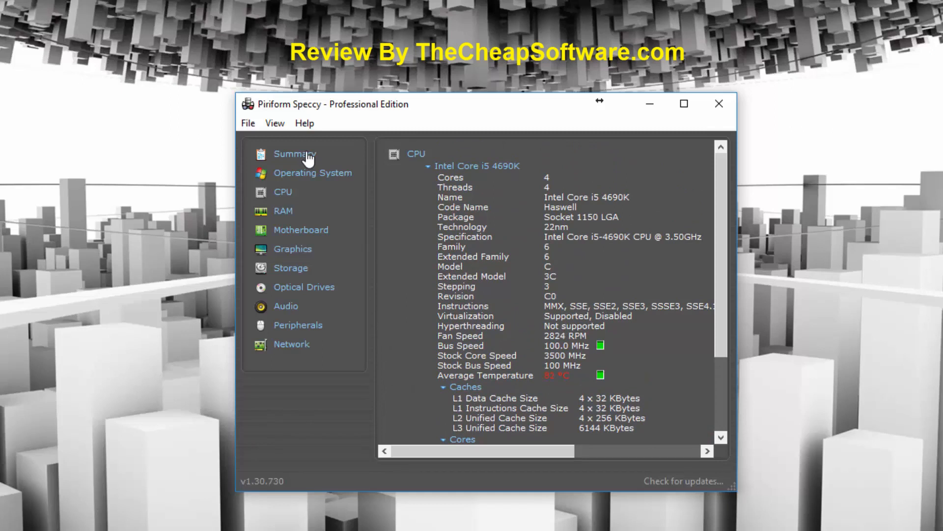
Show the RAM page with four used slots, 32 GB dual-channel DDR3 and timings.
{"action": "left_click", "coordinate": [283, 210]}
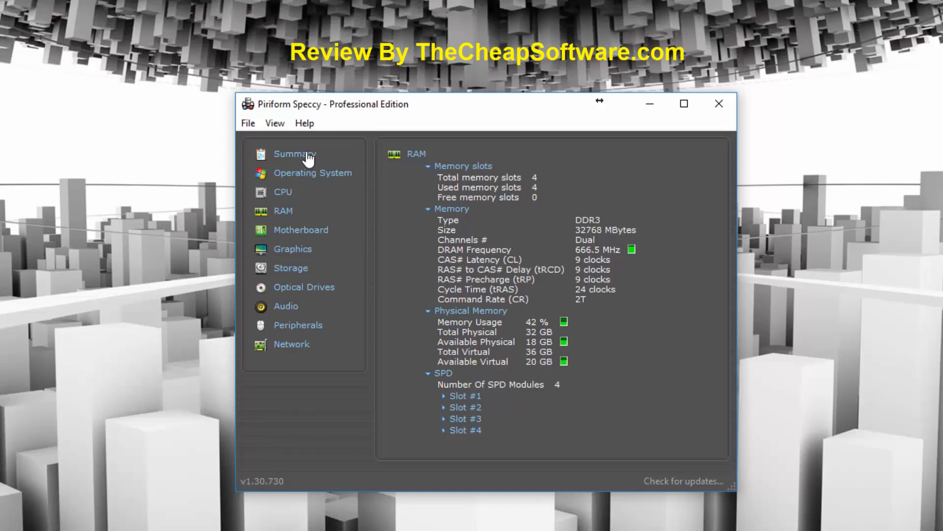
{"action": "mouse_move", "coordinate": [301, 230]}
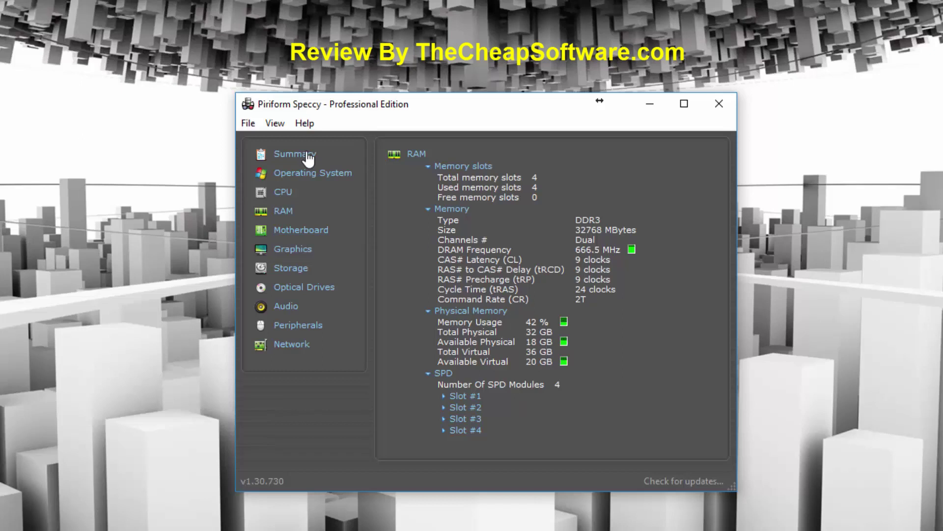
Browse the Gigabyte Z97X-UD3H Motherboard page down through BIOS, voltages and PCI slot data.
{"action": "left_click", "coordinate": [300, 229]}
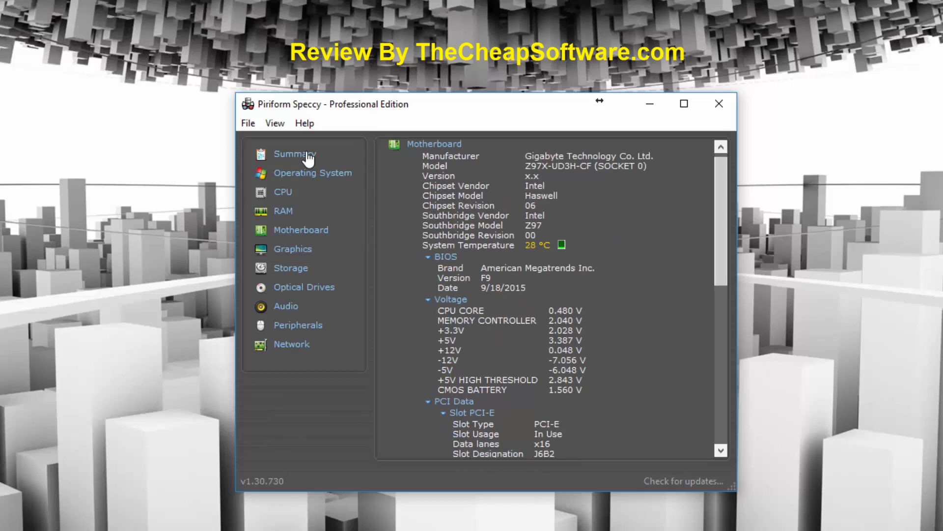
{"action": "scroll", "scroll_direction": "down", "scroll_amount": 3}
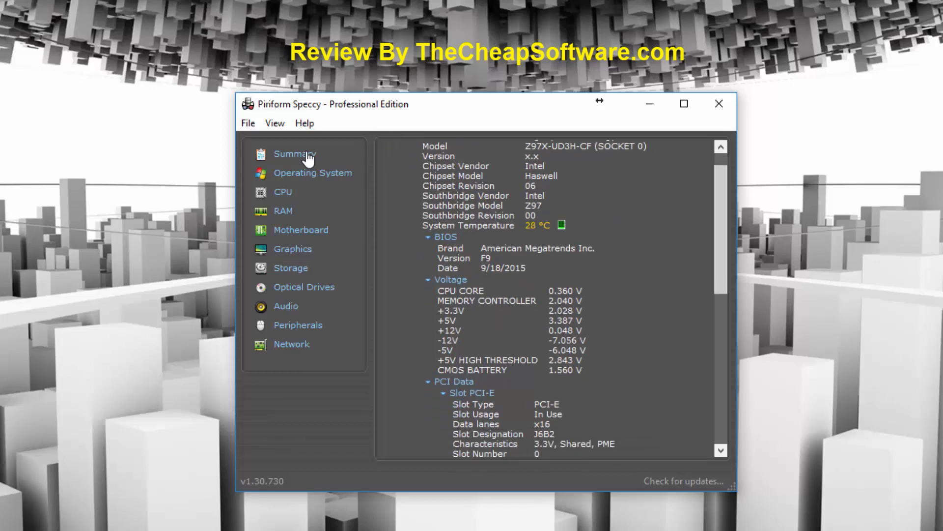
{"action": "scroll", "scroll_direction": "down", "scroll_amount": 3}
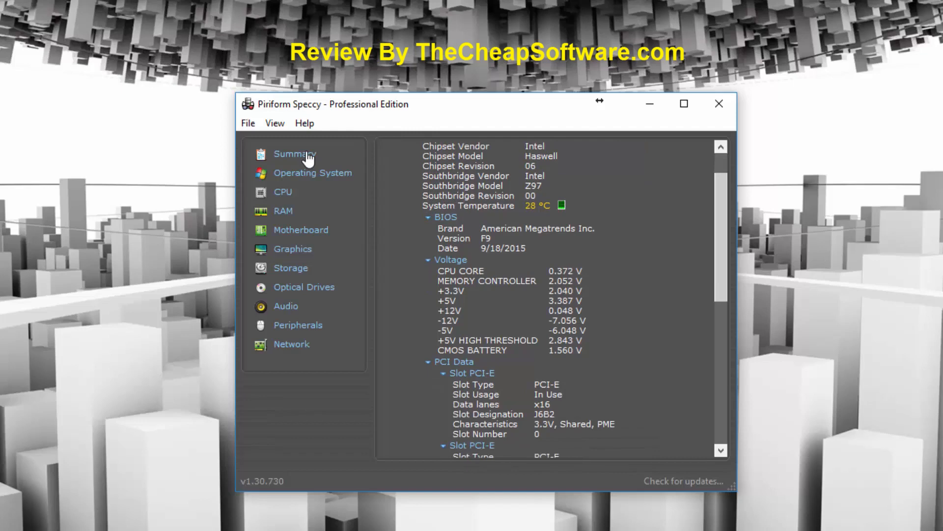
{"action": "scroll", "scroll_direction": "down", "scroll_amount": 3}
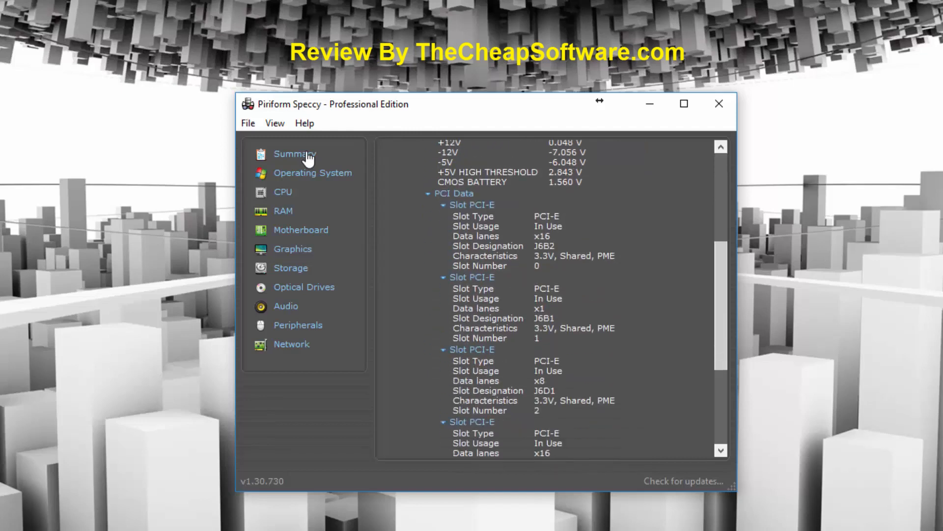
{"action": "scroll", "scroll_direction": "down", "scroll_amount": 3}
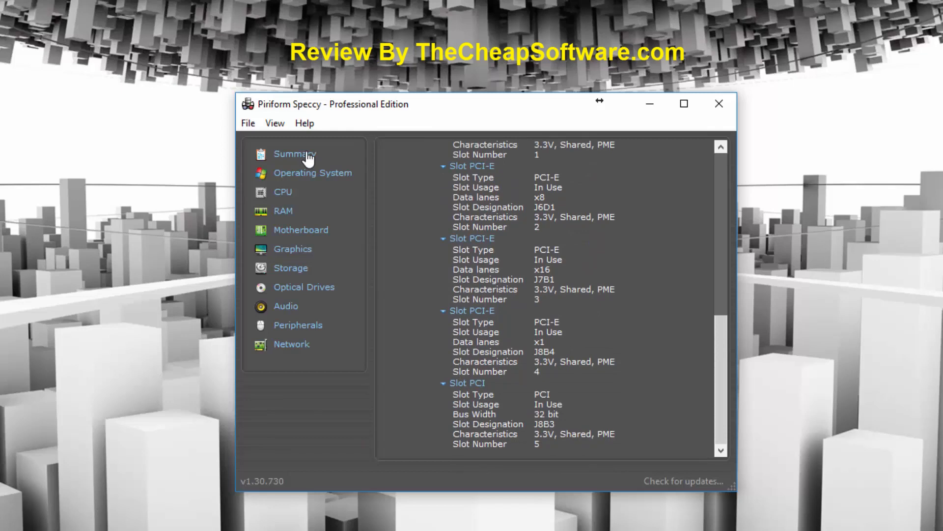
Browse the Graphics page's four monitors, Intel HD Graphics 4600 and NVIDIA GeForce GTX 950 entries.
{"action": "left_click", "coordinate": [292, 248]}
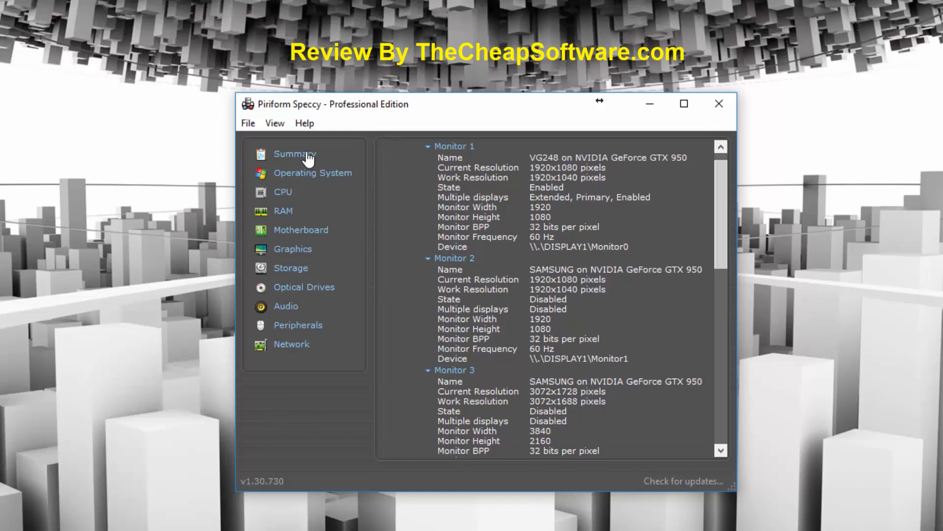
{"action": "scroll", "scroll_direction": "up", "scroll_amount": 3}
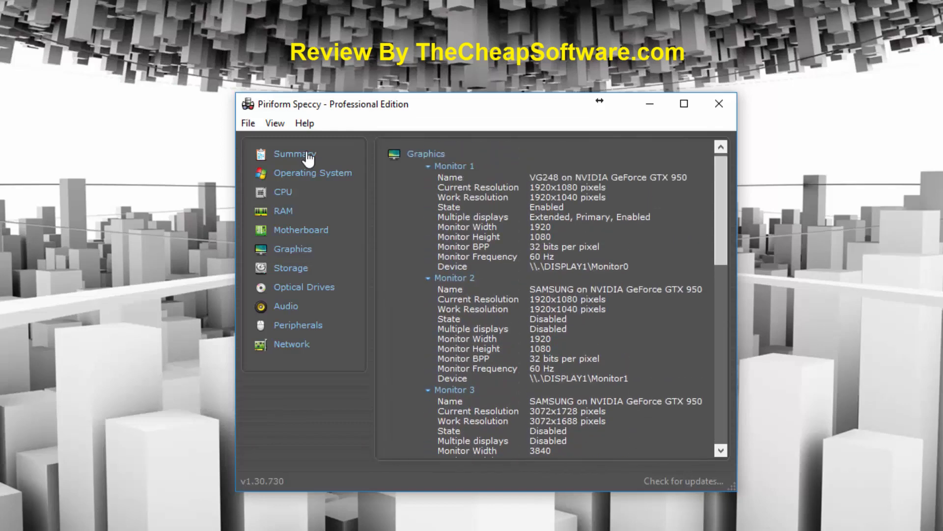
{"action": "scroll", "scroll_direction": "down", "scroll_amount": 3}
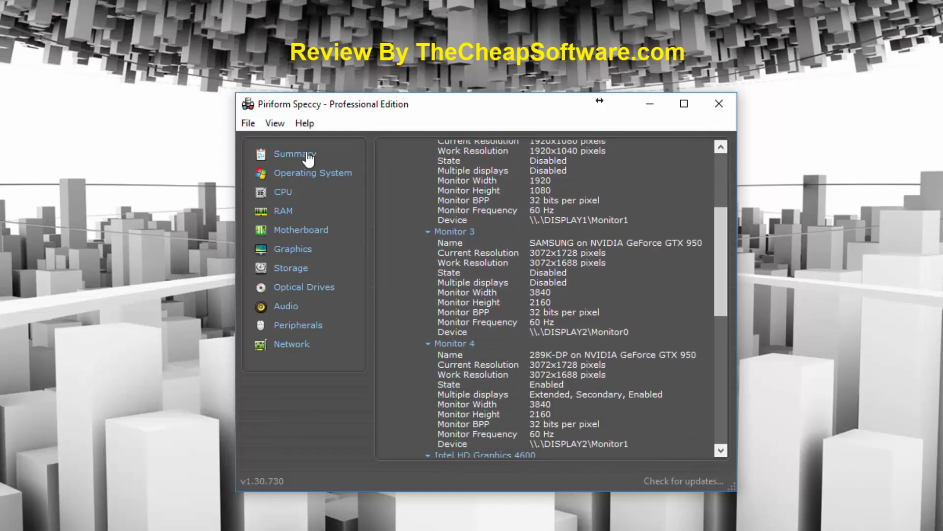
{"action": "scroll", "scroll_direction": "down", "scroll_amount": 3}
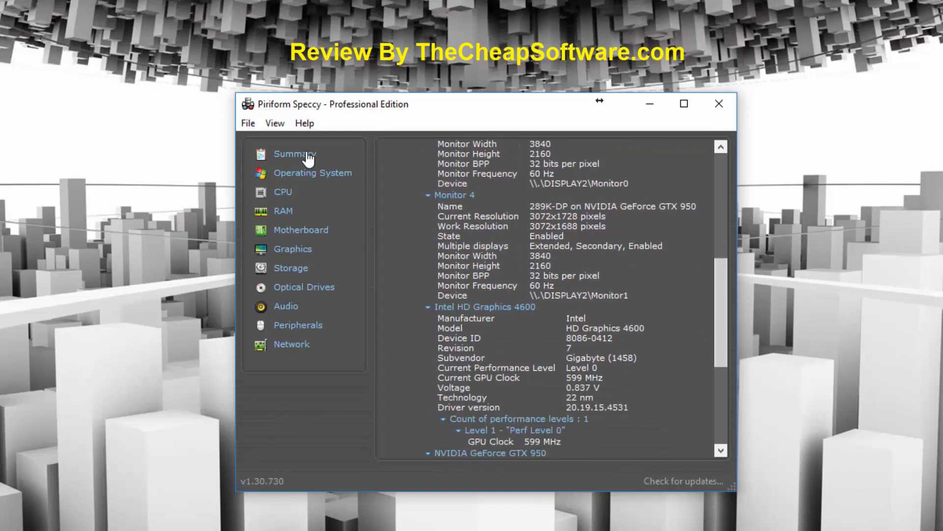
{"action": "scroll", "scroll_direction": "down", "scroll_amount": 3}
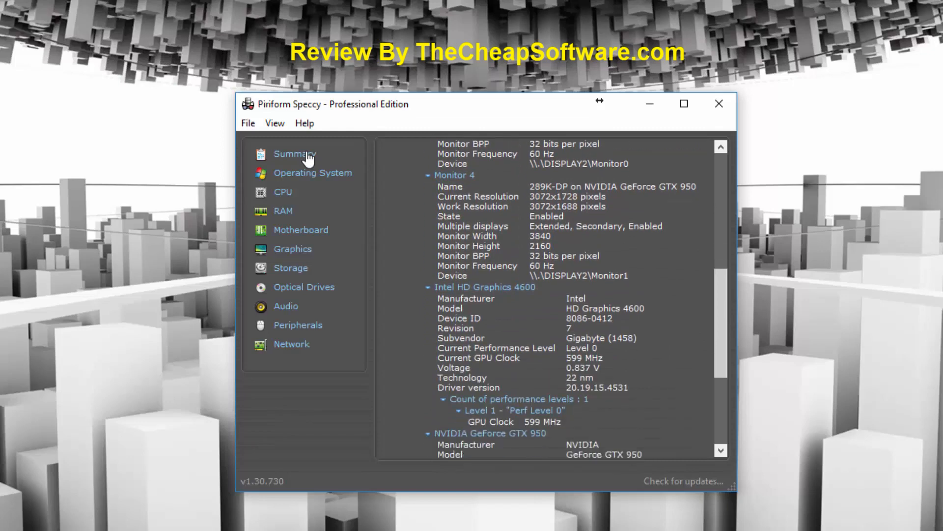
{"action": "scroll", "scroll_direction": "down", "scroll_amount": 3}
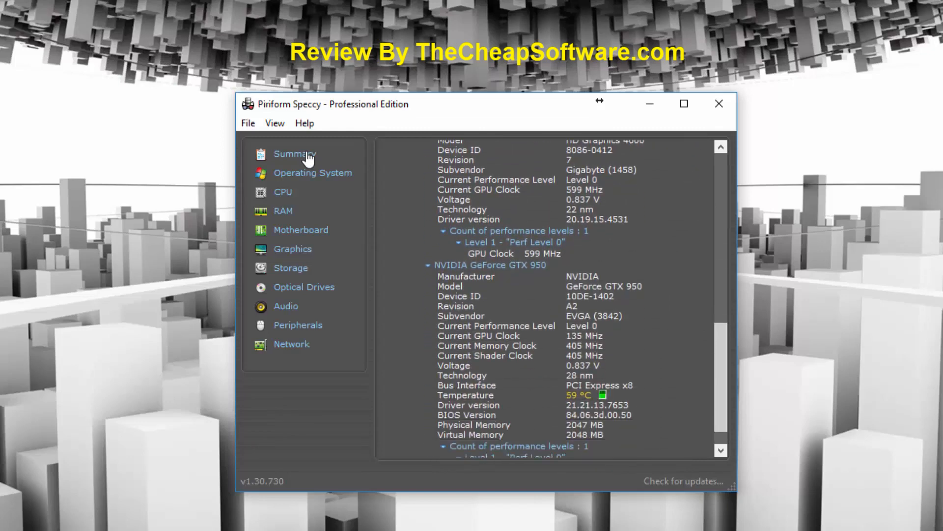
{"action": "scroll", "scroll_direction": "down", "scroll_amount": 3}
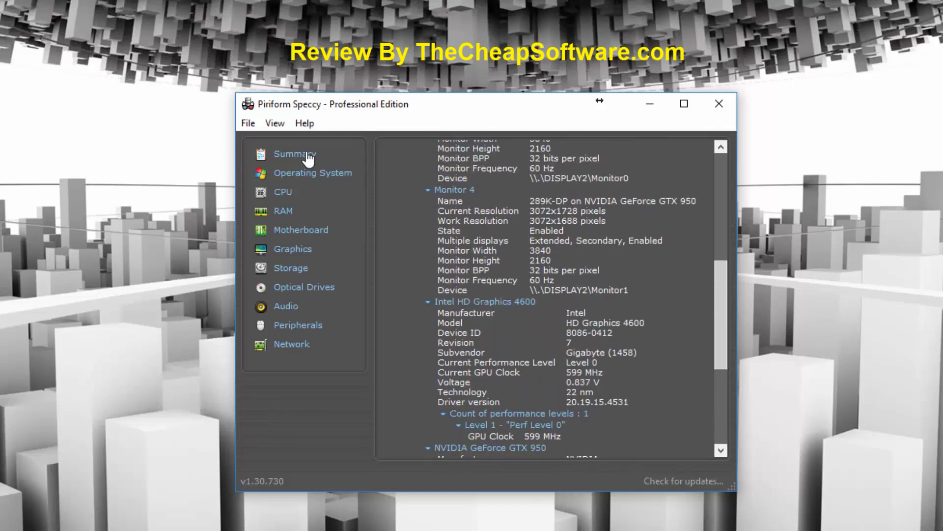
{"action": "scroll", "scroll_direction": "up", "scroll_amount": 3}
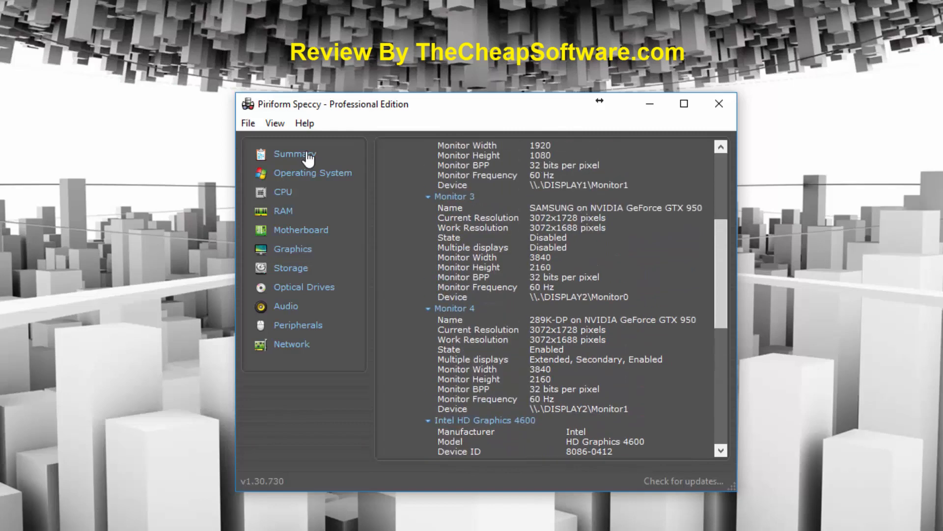
{"action": "scroll", "scroll_direction": "up", "scroll_amount": 3}
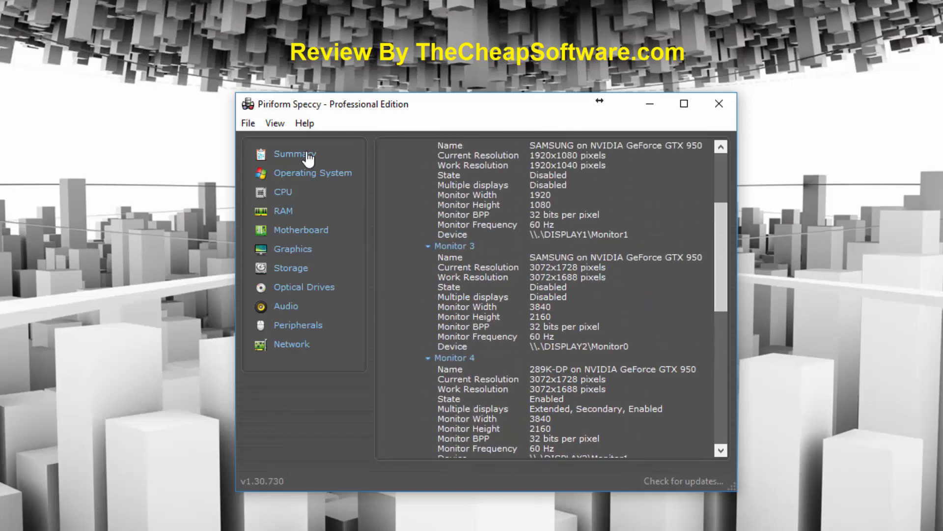
{"action": "mouse_move", "coordinate": [291, 268]}
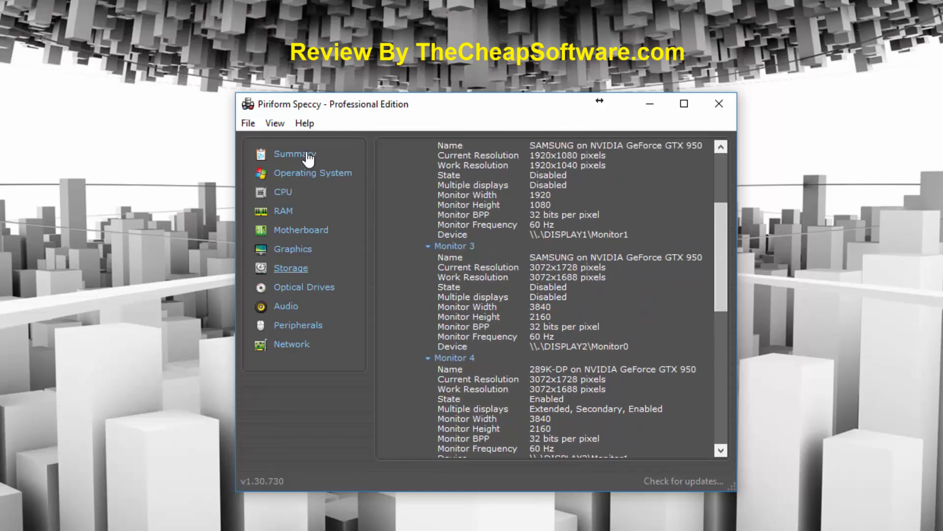
Browse Storage S.M.A.R.T. attributes and partitions down to the NVMe Samsung SSD 950 entry.
{"action": "left_click", "coordinate": [291, 268]}
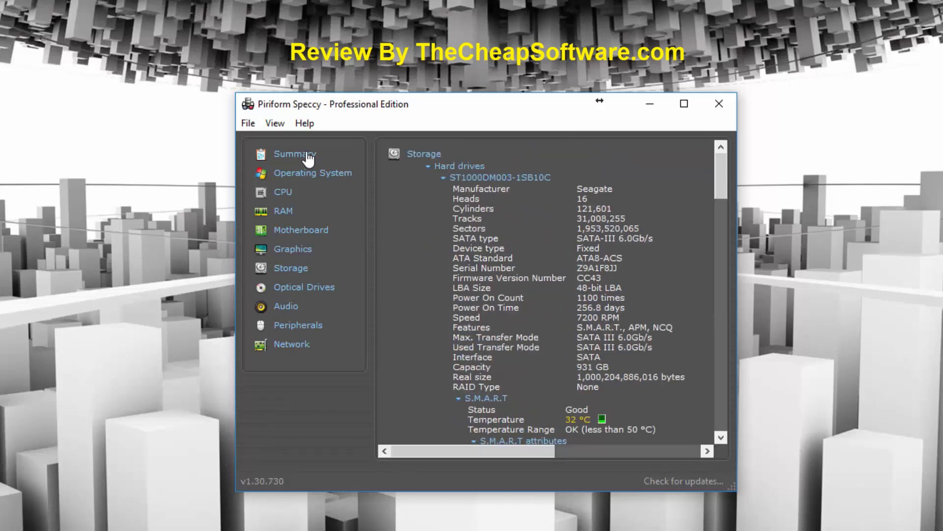
{"action": "scroll", "scroll_direction": "down", "scroll_amount": 3}
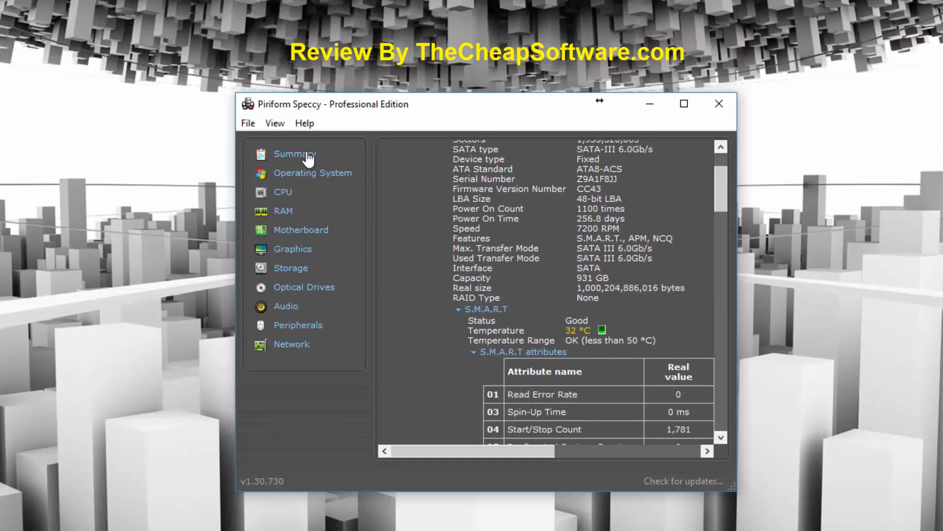
{"action": "scroll", "scroll_direction": "down", "scroll_amount": 3}
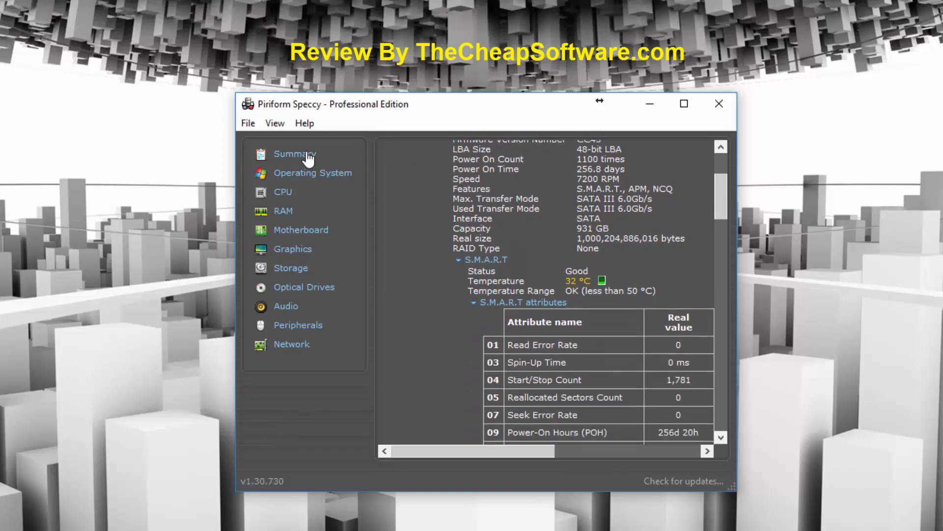
{"action": "scroll", "scroll_direction": "down", "scroll_amount": 3}
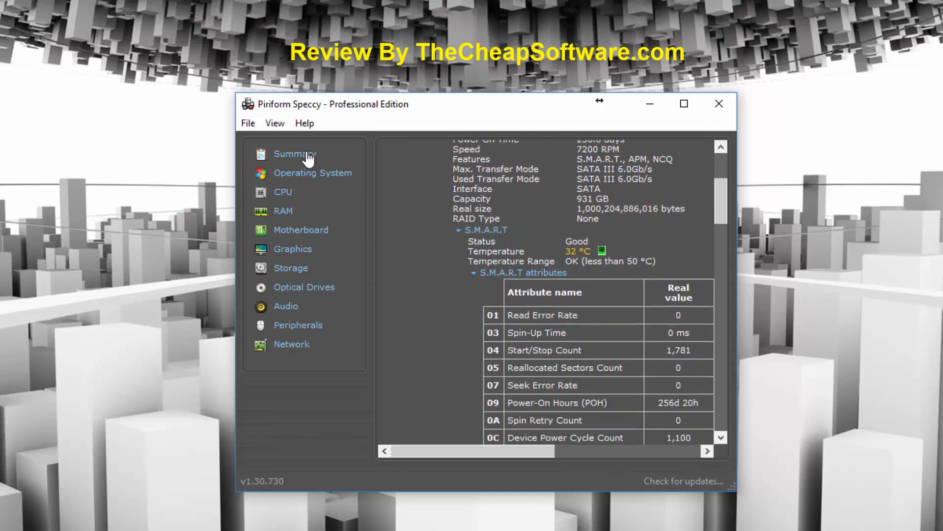
{"action": "scroll", "scroll_direction": "down", "scroll_amount": 3}
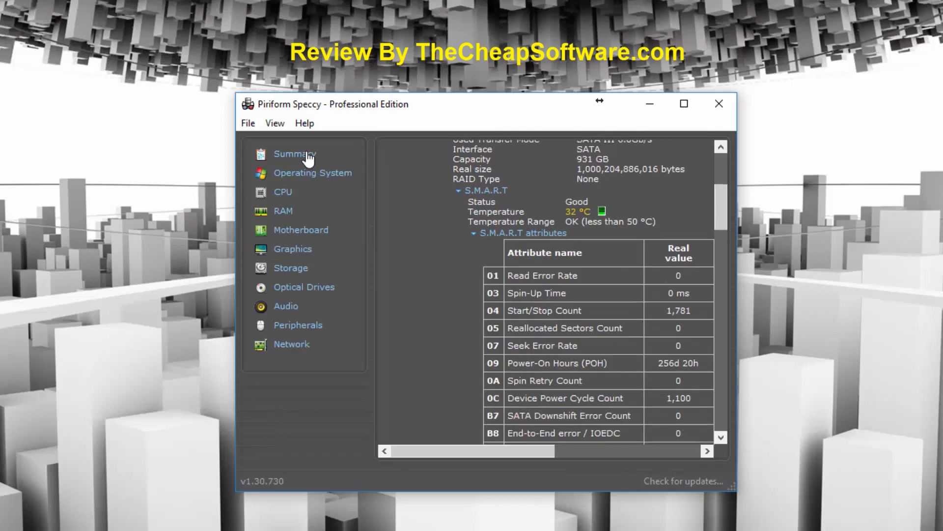
{"action": "scroll", "scroll_direction": "down", "scroll_amount": 3}
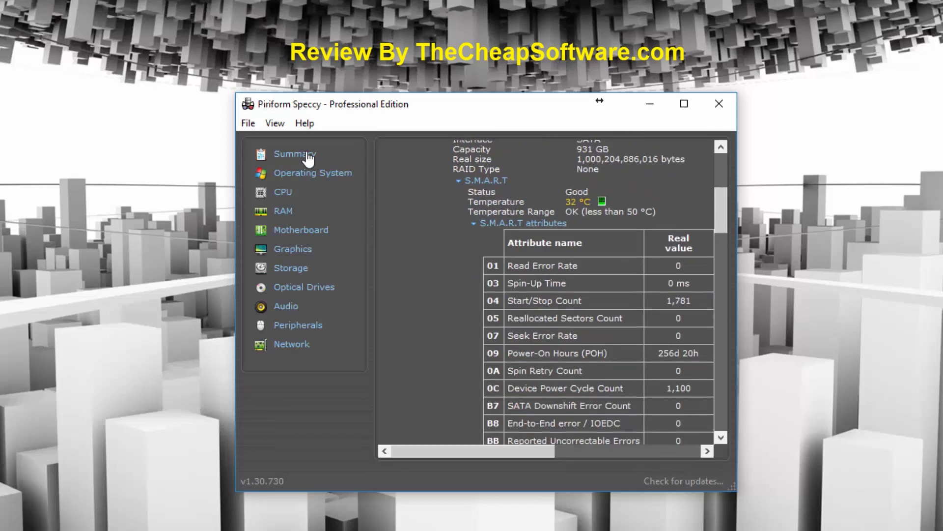
{"action": "scroll", "scroll_direction": "down", "scroll_amount": 3}
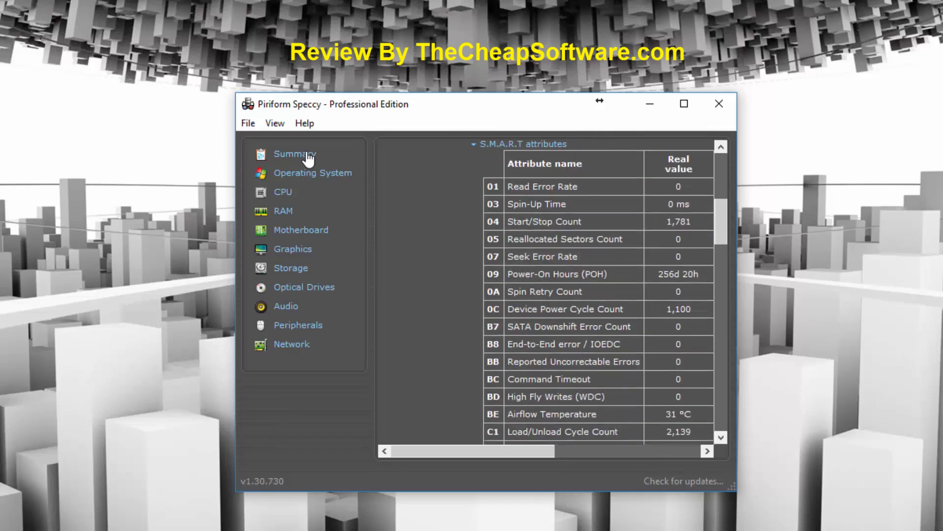
{"action": "scroll", "scroll_direction": "down", "scroll_amount": 3}
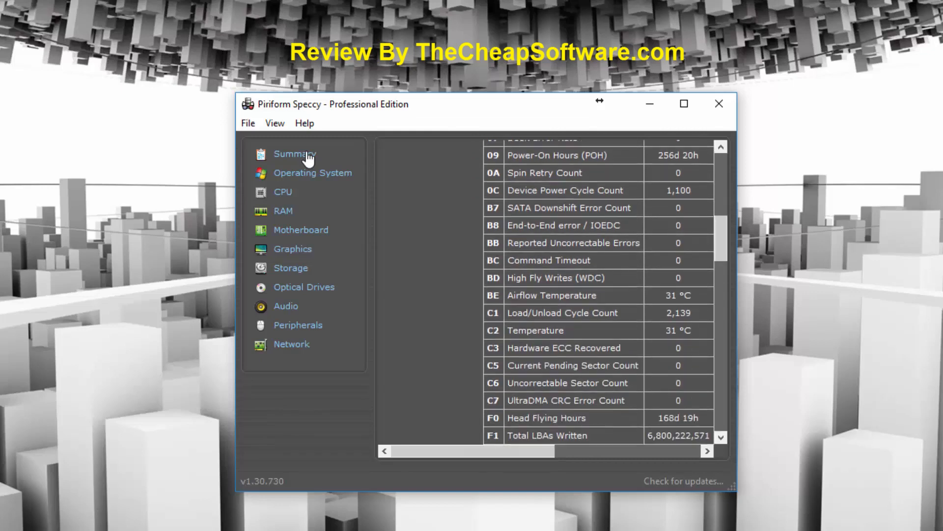
{"action": "scroll", "scroll_direction": "down", "scroll_amount": 3}
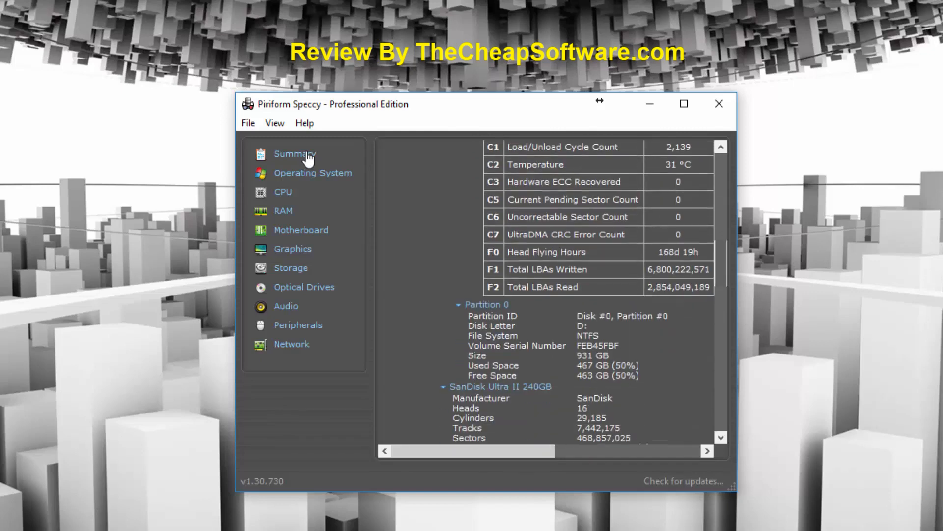
{"action": "scroll", "scroll_direction": "down", "scroll_amount": 3}
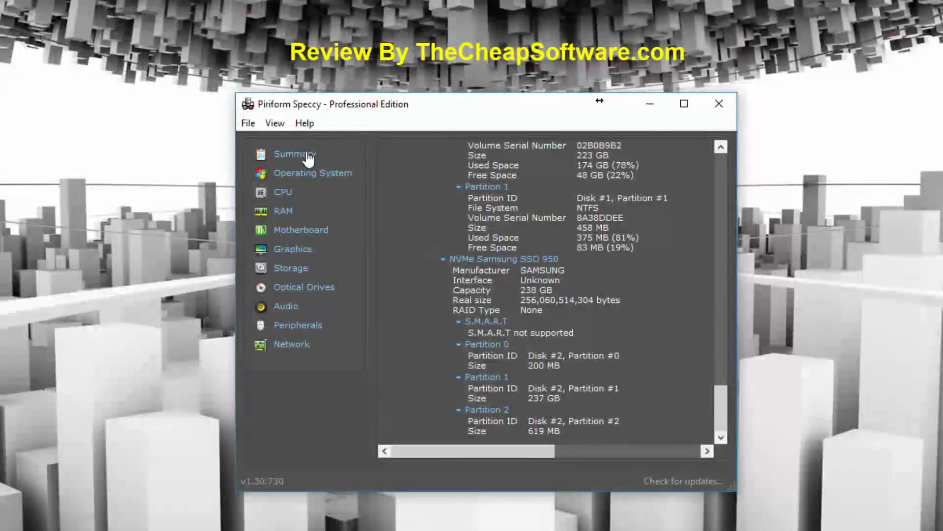
View the Optical Drives and Audio pages, ending on Peripherals with the Razer devices.
{"action": "left_click", "coordinate": [304, 287]}
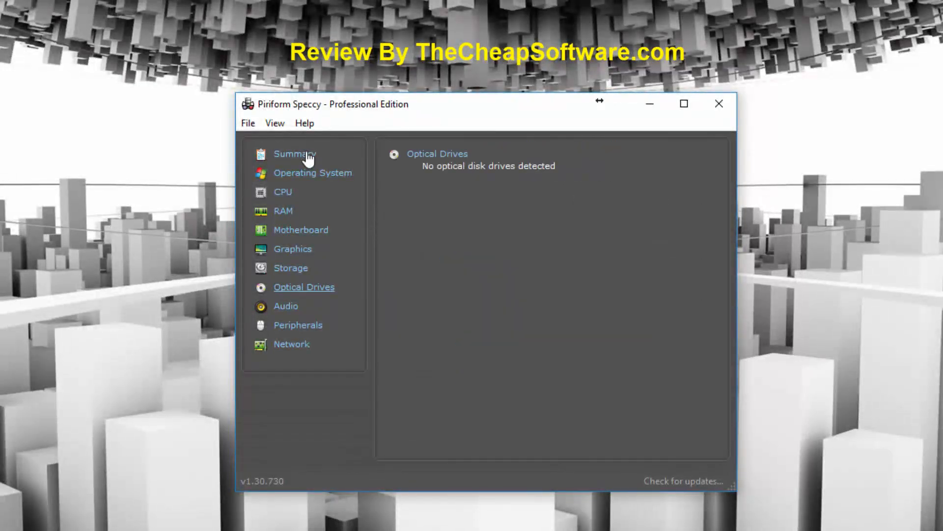
{"action": "left_click", "coordinate": [287, 305]}
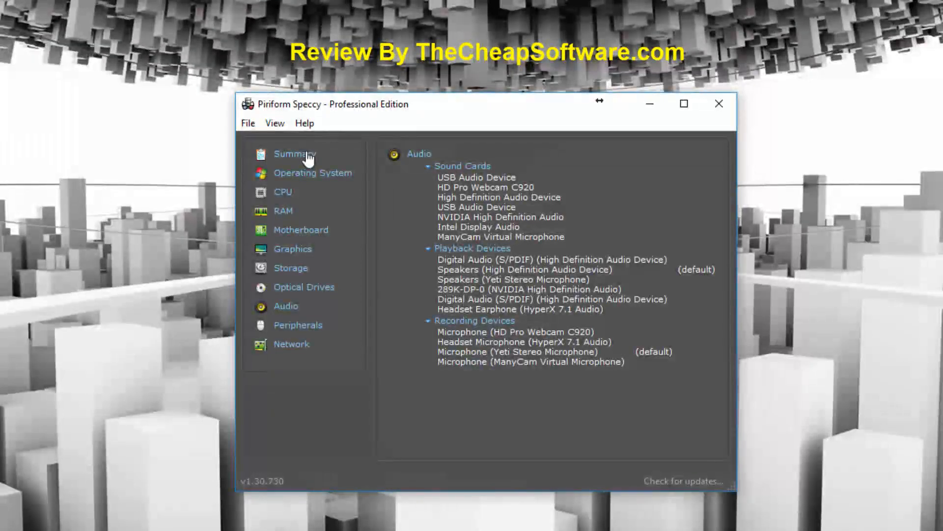
{"action": "left_click", "coordinate": [298, 324]}
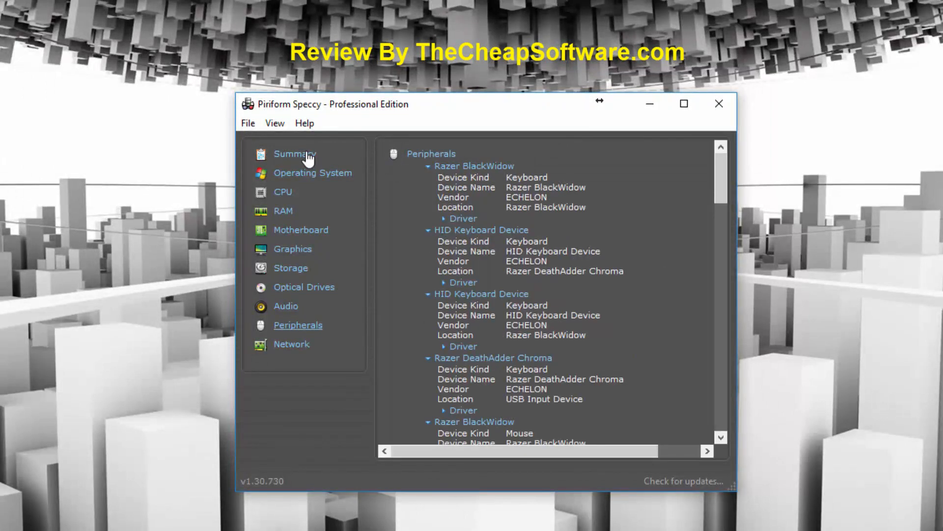
{"action": "scroll", "scroll_direction": "down", "scroll_amount": 3}
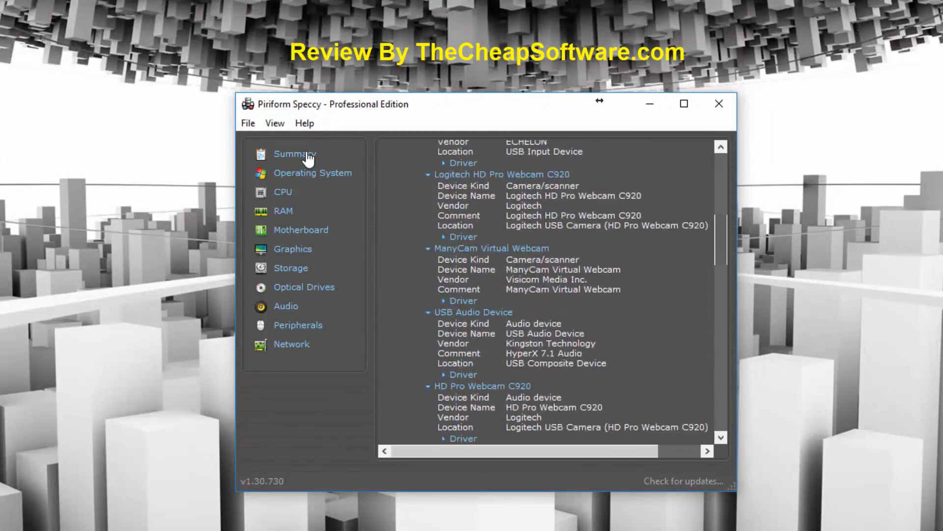
{"action": "scroll", "scroll_direction": "down", "scroll_amount": 3}
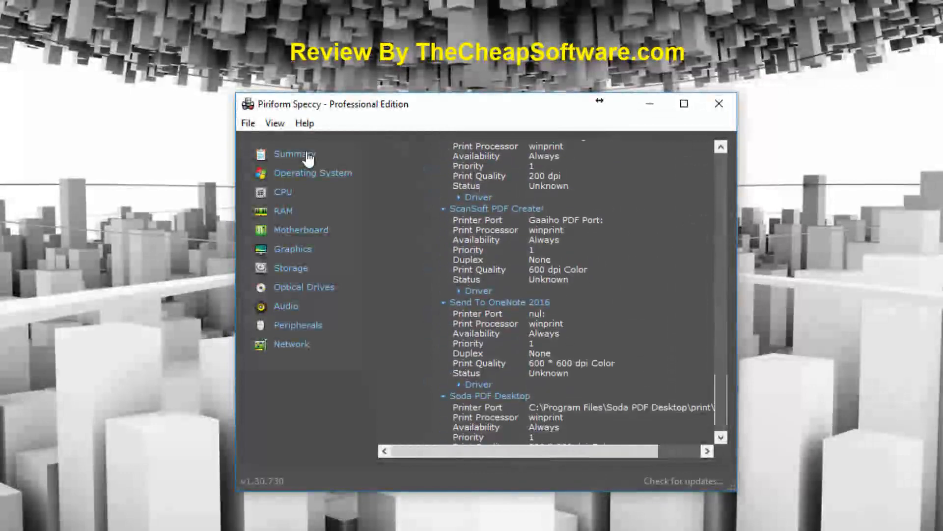
{"action": "scroll", "scroll_direction": "down", "scroll_amount": 3}
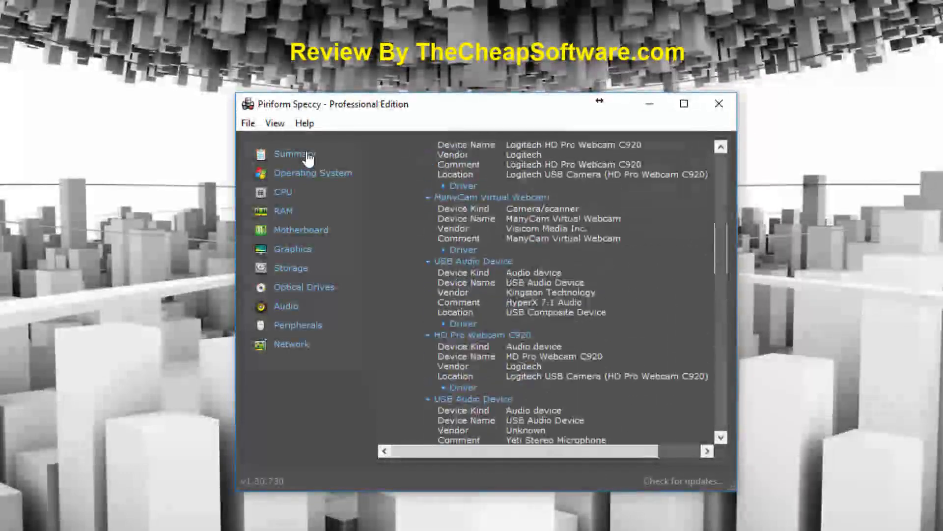
{"action": "scroll", "scroll_direction": "down", "scroll_amount": 3}
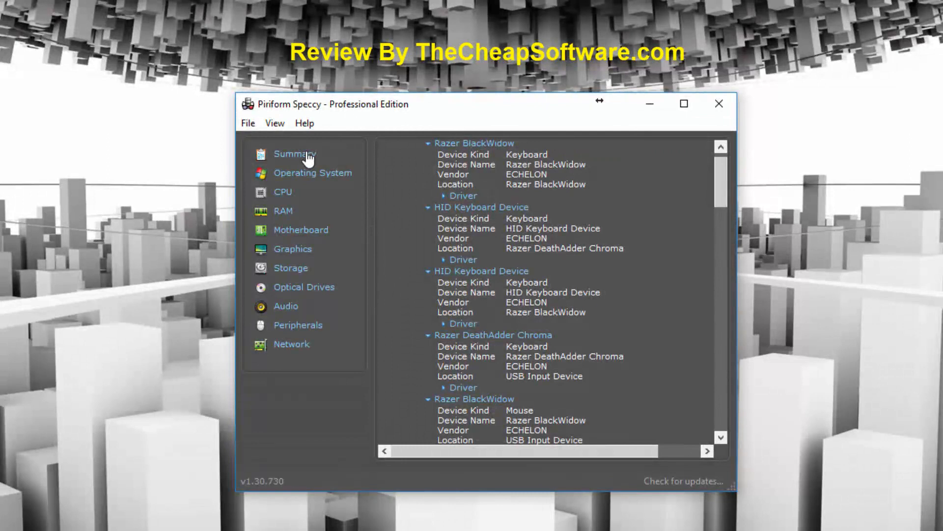
Show the Network report scrolled down to the running processes and their IDs.
{"action": "left_click", "coordinate": [291, 343]}
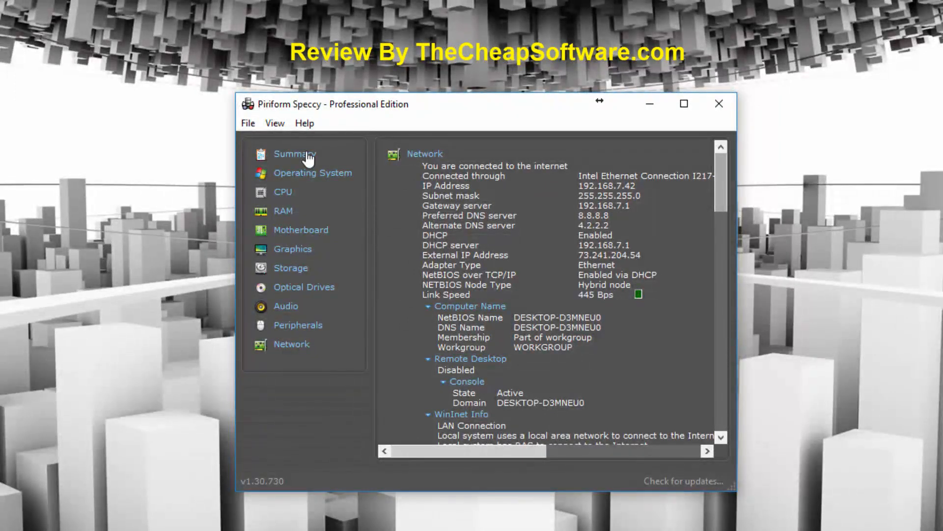
{"action": "scroll", "scroll_direction": "down", "scroll_amount": 3}
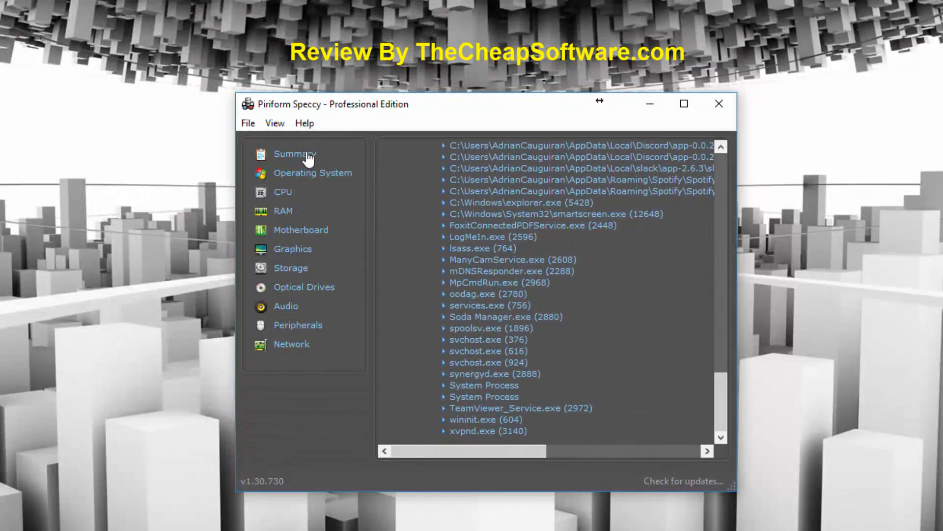
Open the File menu to see snapshot, XML, text and print options.
{"action": "left_click", "coordinate": [247, 123]}
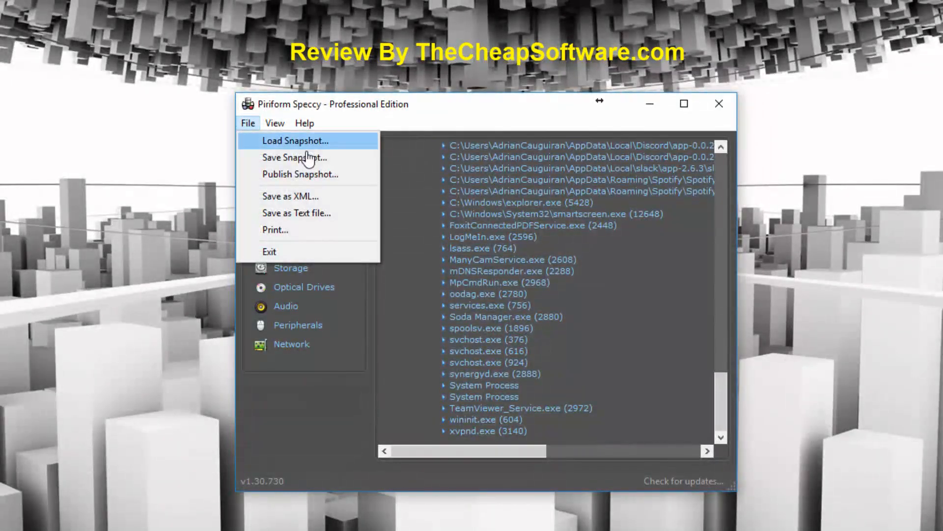
{"action": "mouse_move", "coordinate": [295, 157]}
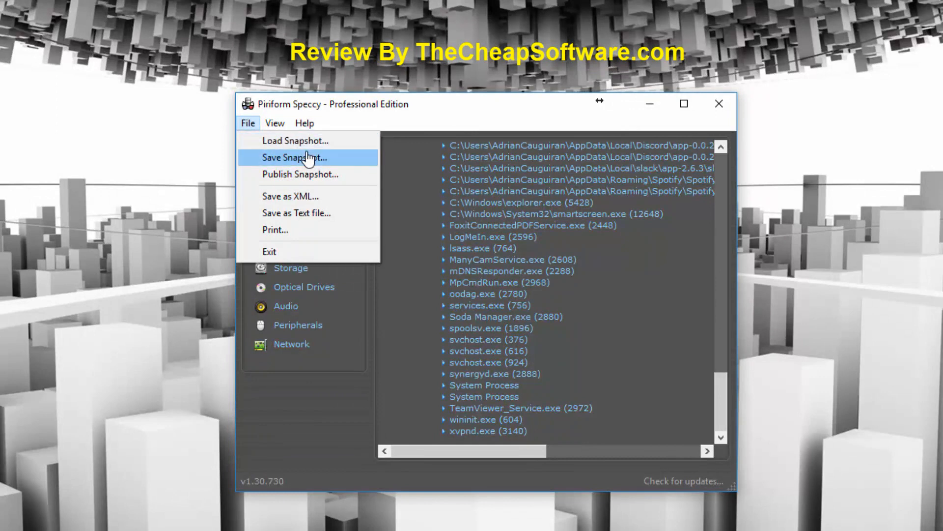
{"action": "mouse_move", "coordinate": [290, 196]}
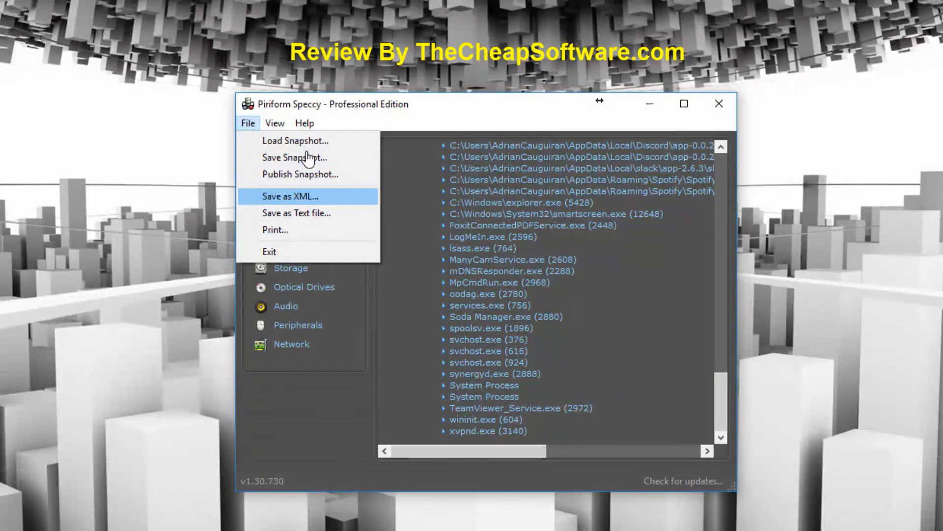
{"action": "mouse_move", "coordinate": [296, 212]}
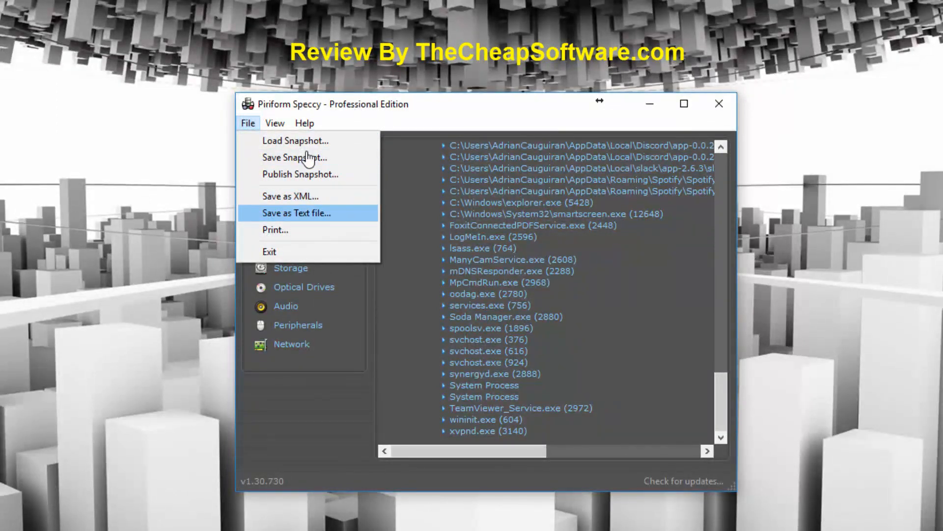
Look through the Help and View menus, then open the Options window.
{"action": "left_click", "coordinate": [305, 123]}
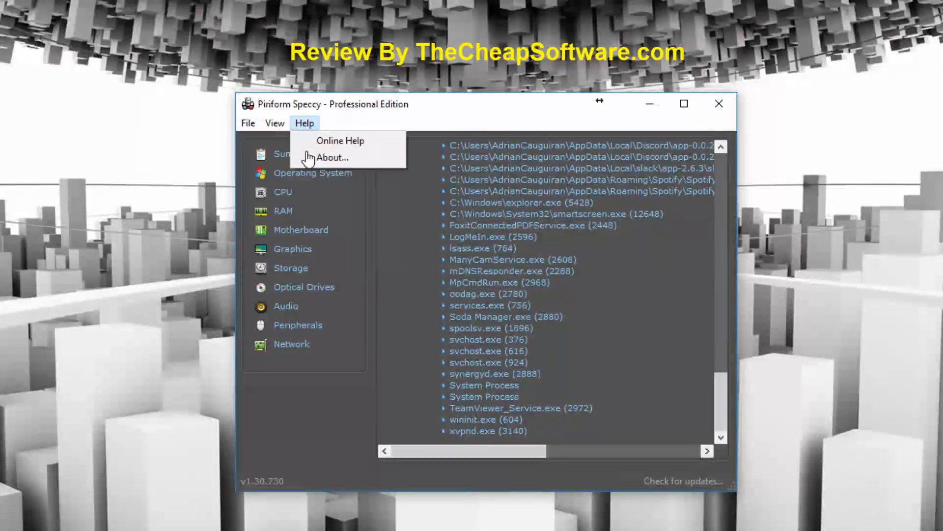
{"action": "left_click", "coordinate": [274, 123]}
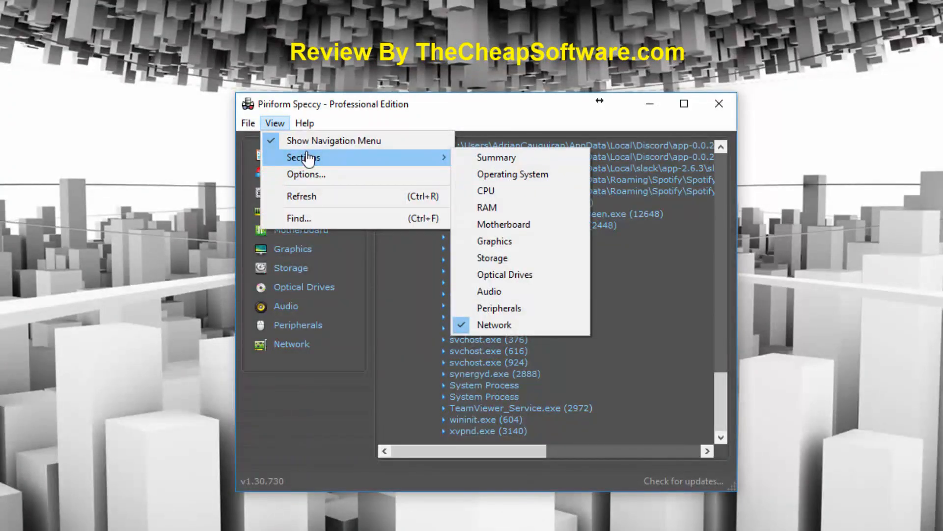
{"action": "left_click", "coordinate": [305, 174]}
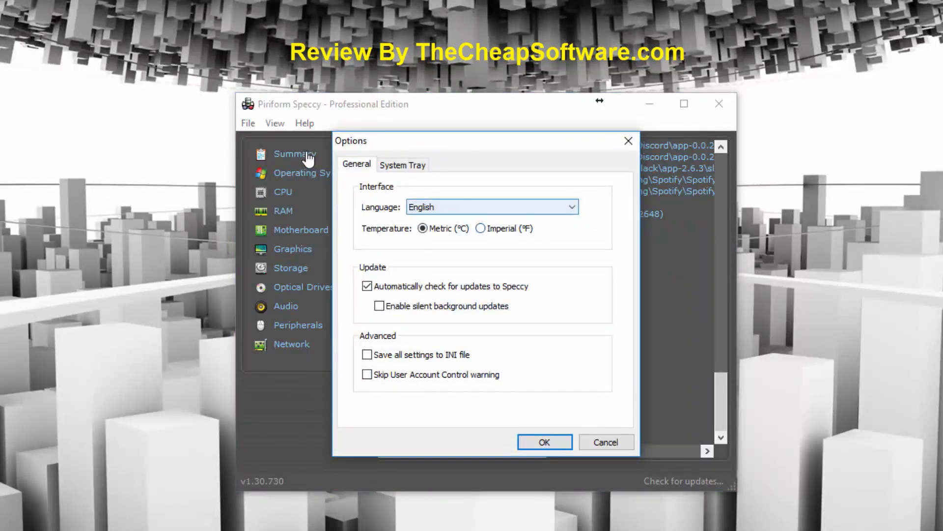
Close Options, scroll the Network page, then browse Speccy's free-versus-Pro product page.
{"action": "left_click", "coordinate": [402, 164]}
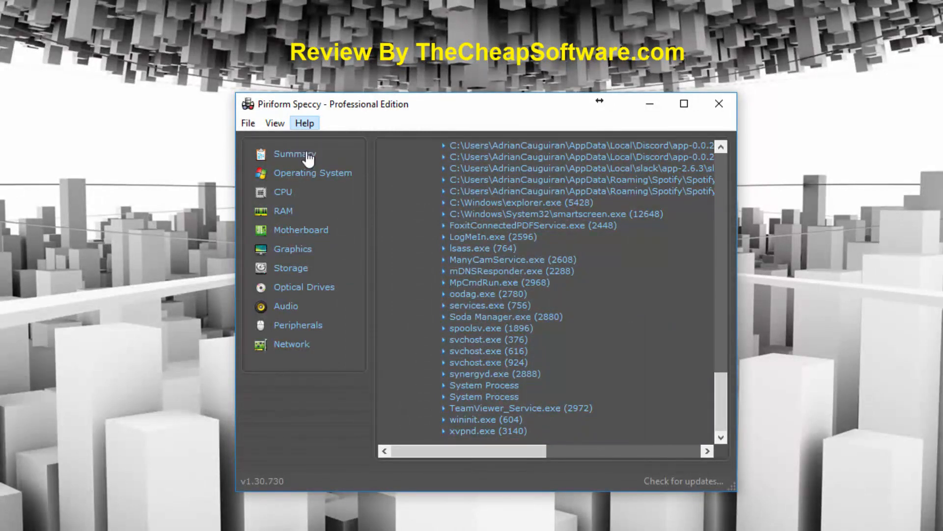
{"action": "scroll", "scroll_direction": "down", "scroll_amount": 3}
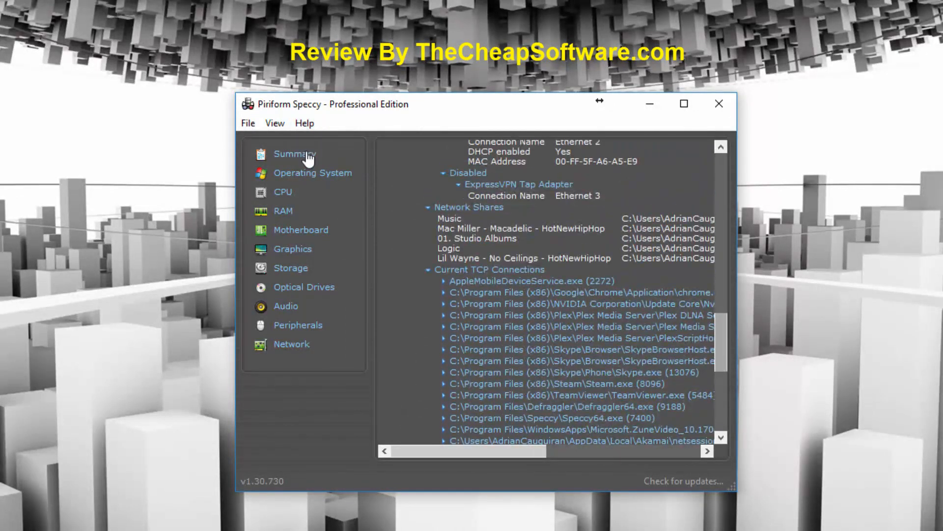
{"action": "left_click", "coordinate": [294, 154]}
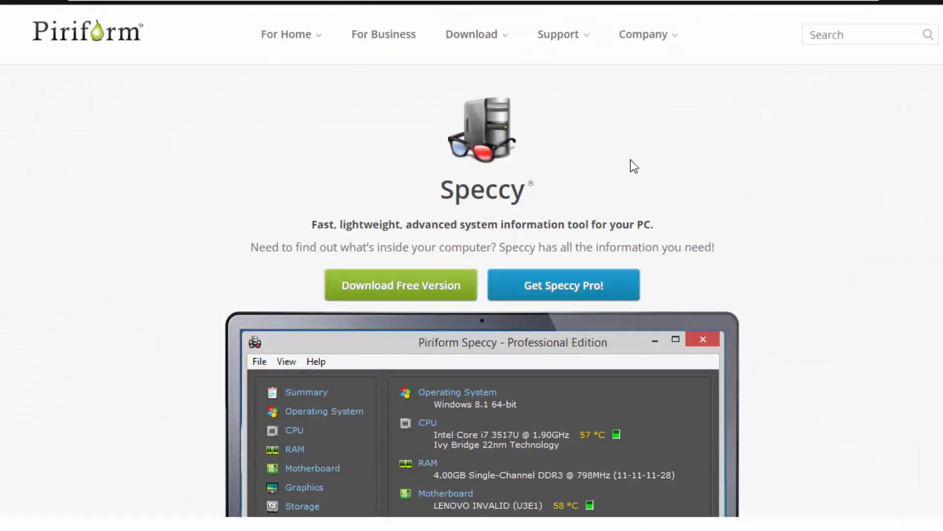
{"action": "scroll", "scroll_direction": "down", "scroll_amount": 3}
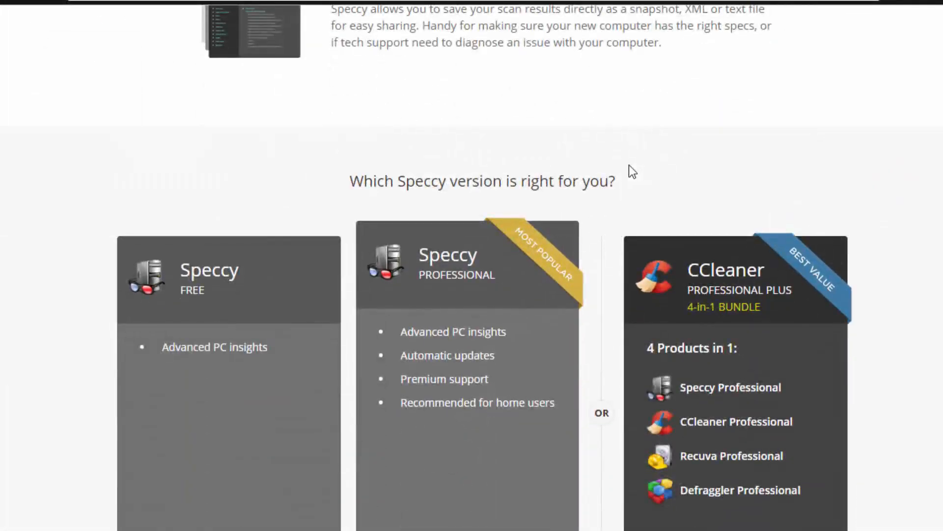
{"action": "scroll", "scroll_direction": "up", "scroll_amount": 3}
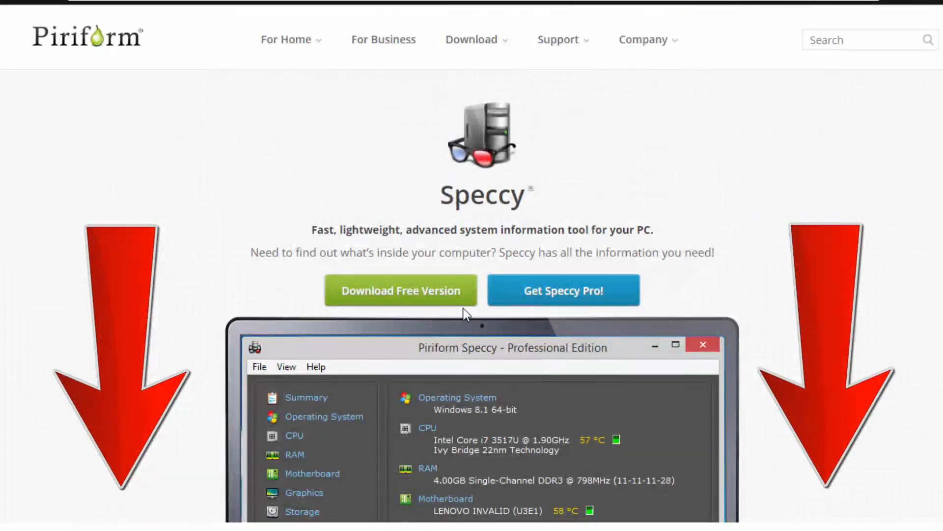
{"action": "mouse_move", "coordinate": [505, 295]}
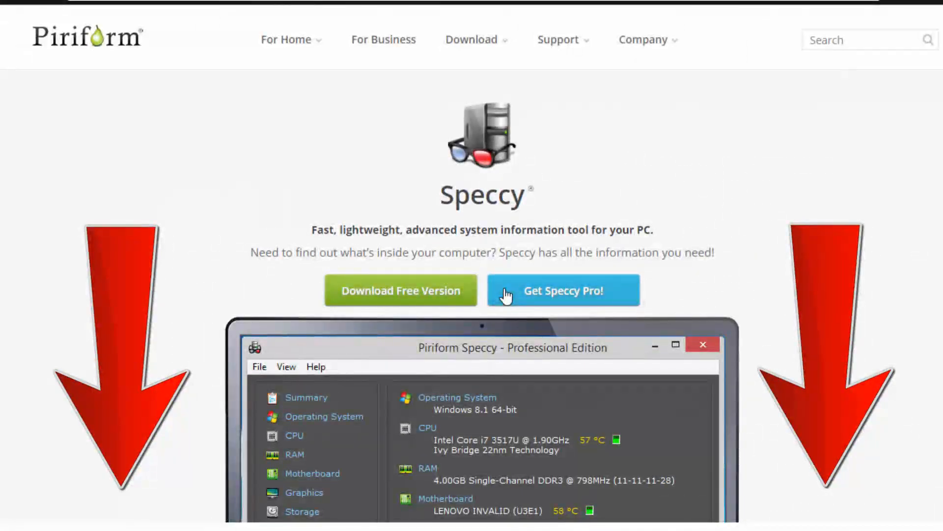
Choose Get Speccy Pro! to reach the $19.95 Speccy Professional checkout.
{"action": "left_click", "coordinate": [563, 291]}
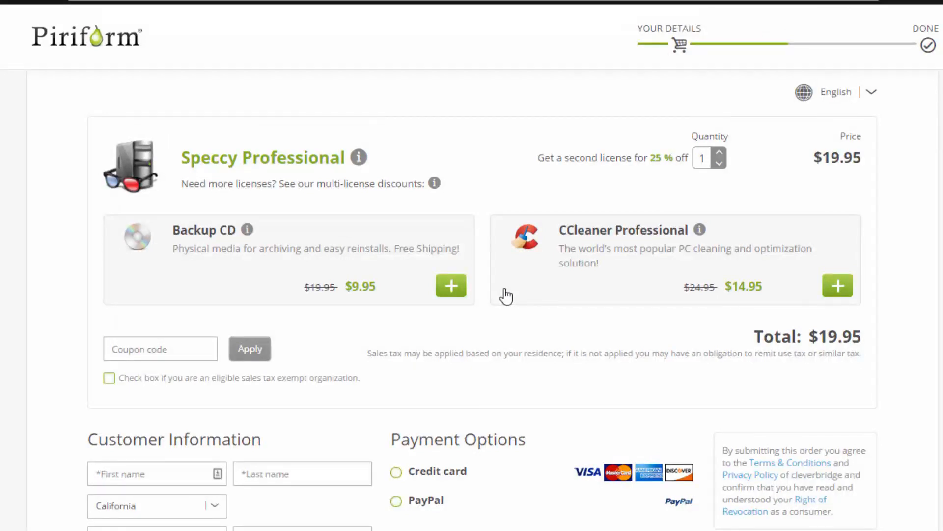
{"action": "mouse_move", "coordinate": [421, 237]}
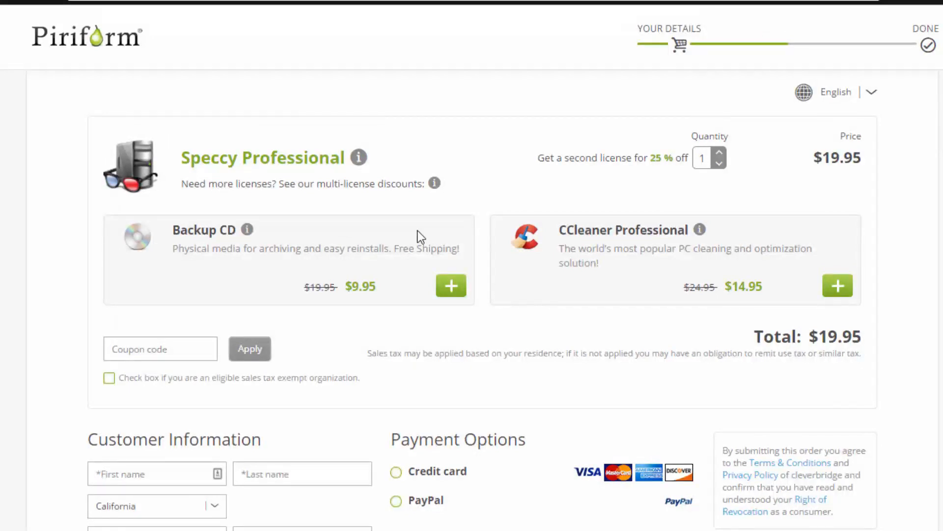